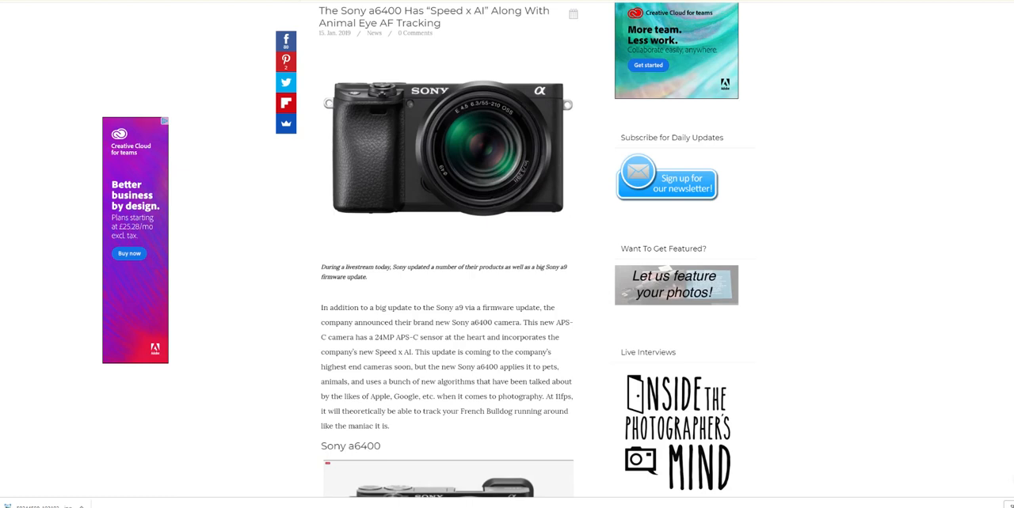
{"action": "mouse_move", "coordinate": [241, 105]}
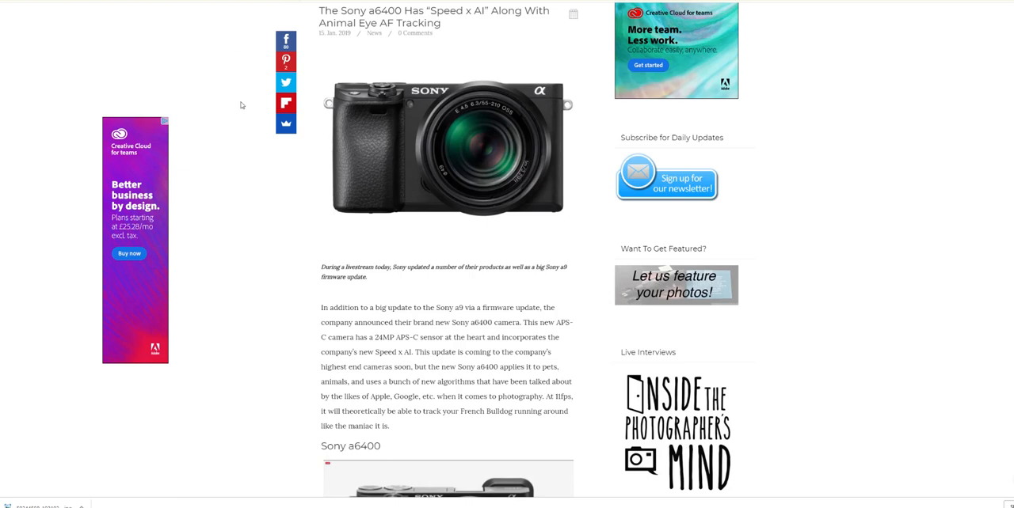
- Scroll from the site header past the headline to the intro text and Sony a6400 heading
{"action": "scroll", "scroll_direction": "down", "scroll_amount": 3}
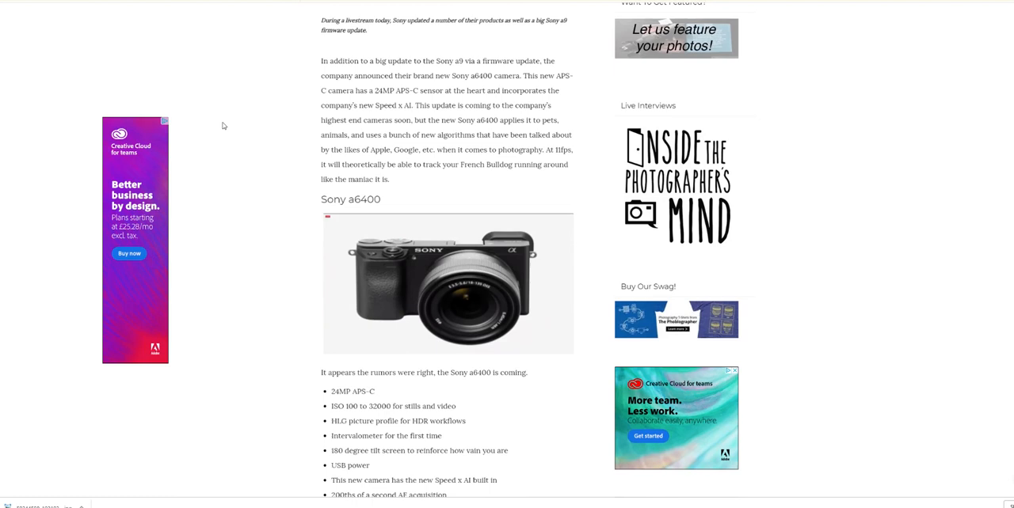
{"action": "scroll", "scroll_direction": "down", "scroll_amount": 3}
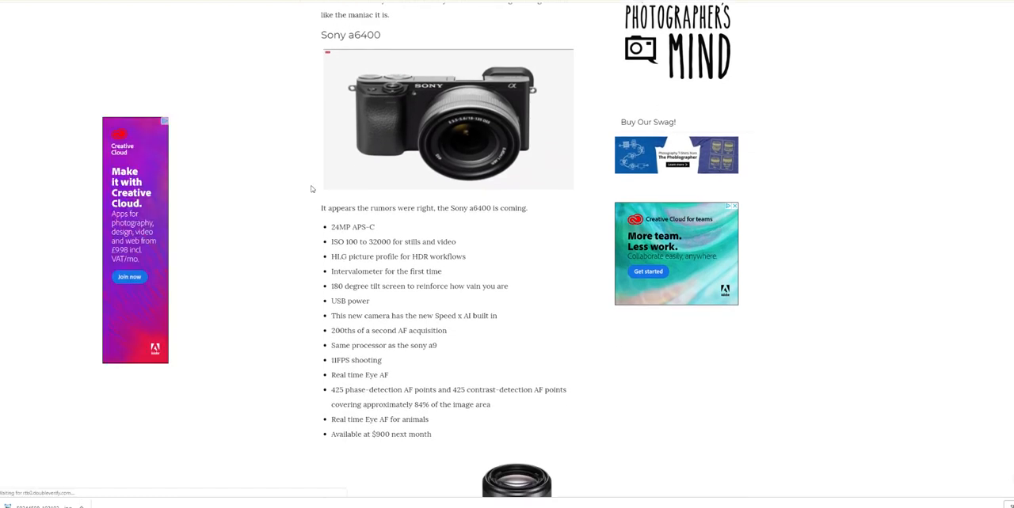
{"action": "mouse_move", "coordinate": [297, 180]}
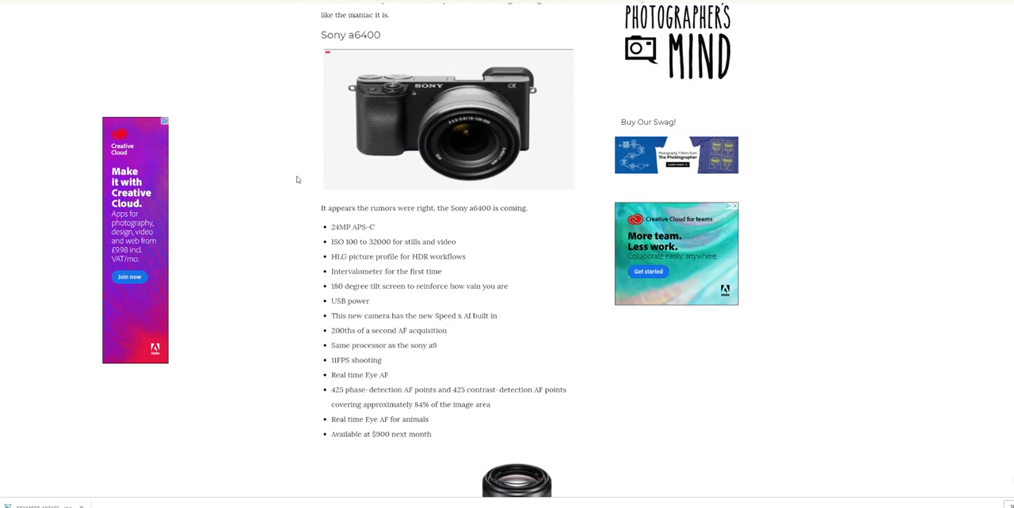
{"action": "mouse_move", "coordinate": [301, 206]}
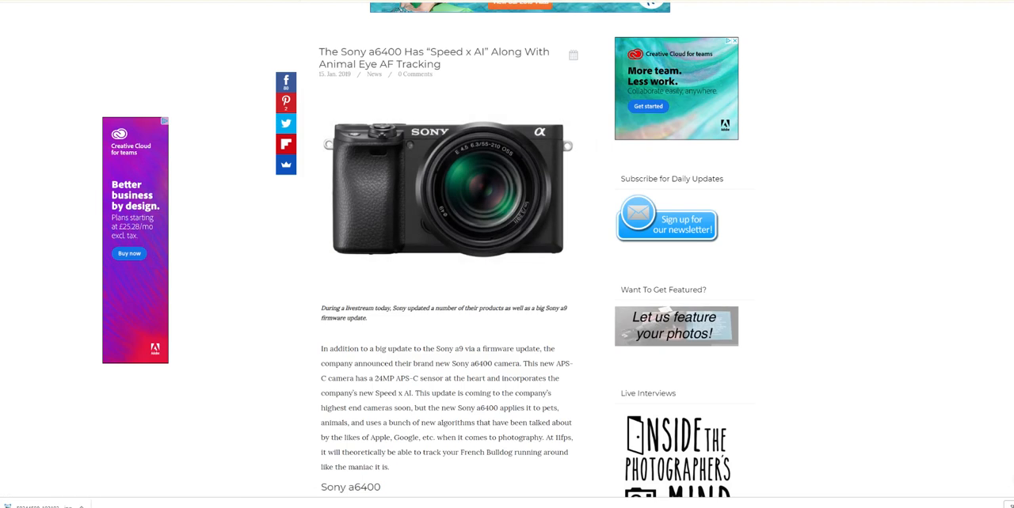
{"action": "mouse_move", "coordinate": [519, 19]}
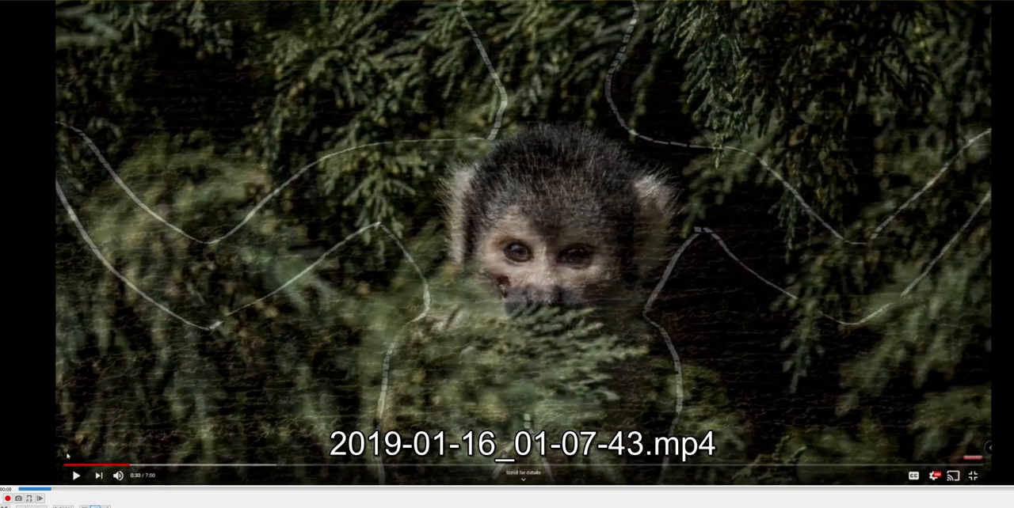
{"action": "left_click", "coordinate": [76, 475]}
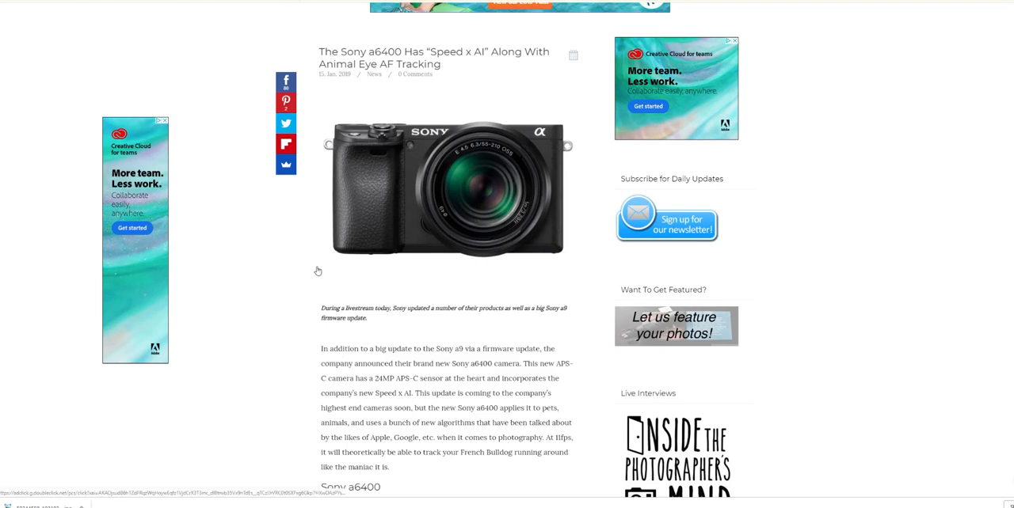
{"action": "mouse_move", "coordinate": [447, 190]}
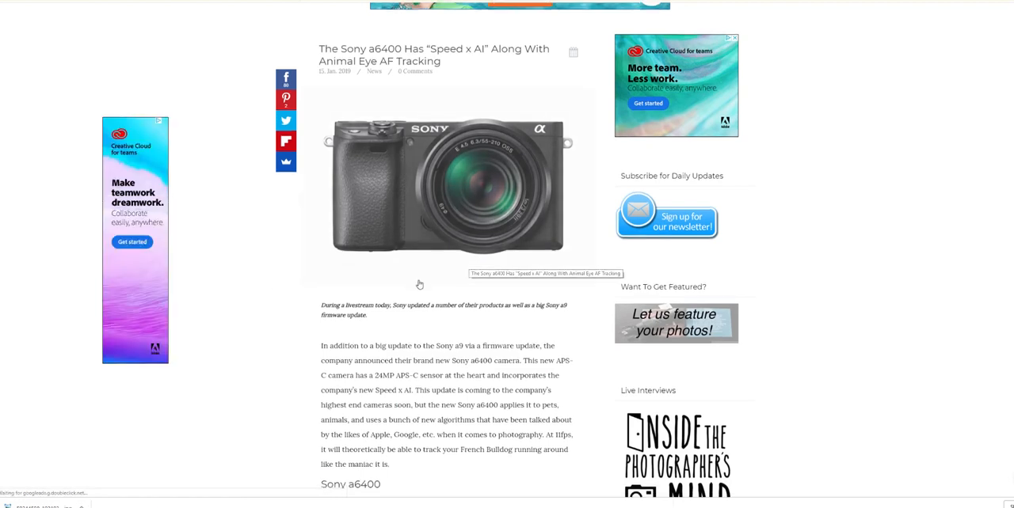
{"action": "scroll", "scroll_direction": "down", "scroll_amount": 3}
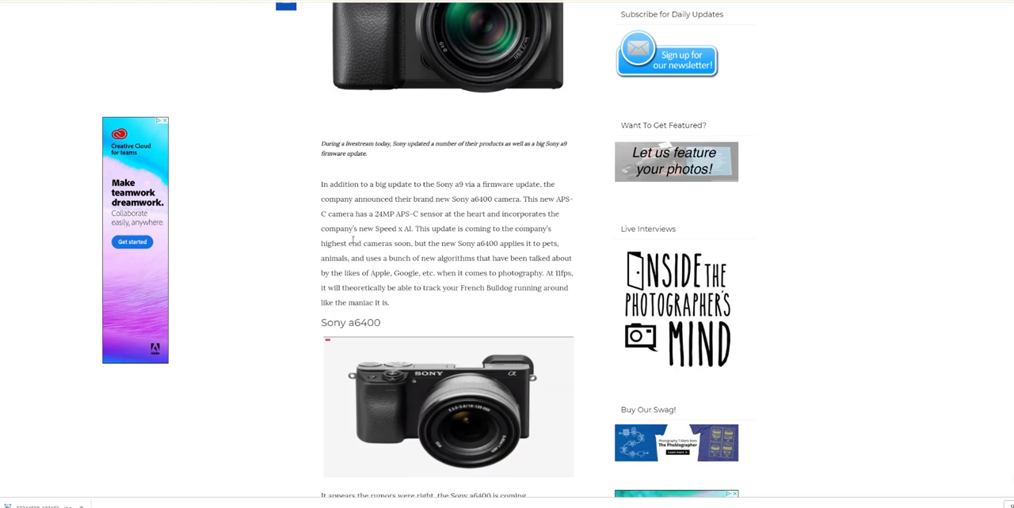
{"action": "scroll", "scroll_direction": "up", "scroll_amount": 3}
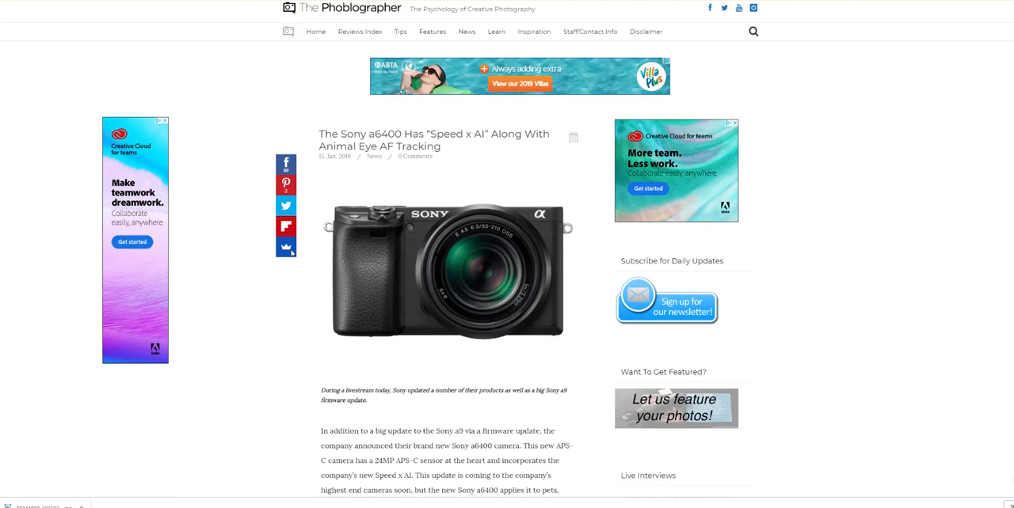
{"action": "scroll", "scroll_direction": "down", "scroll_amount": 3}
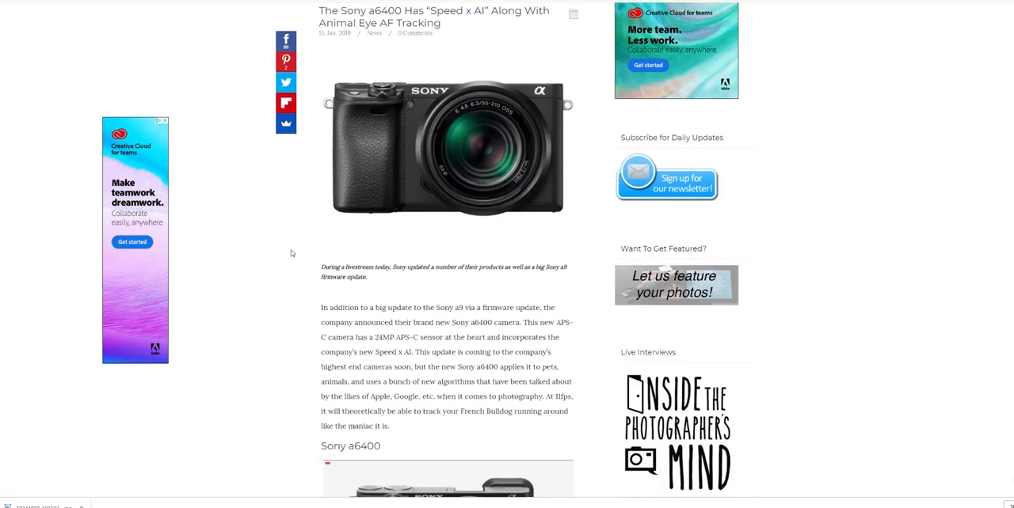
{"action": "scroll", "scroll_direction": "down", "scroll_amount": 3}
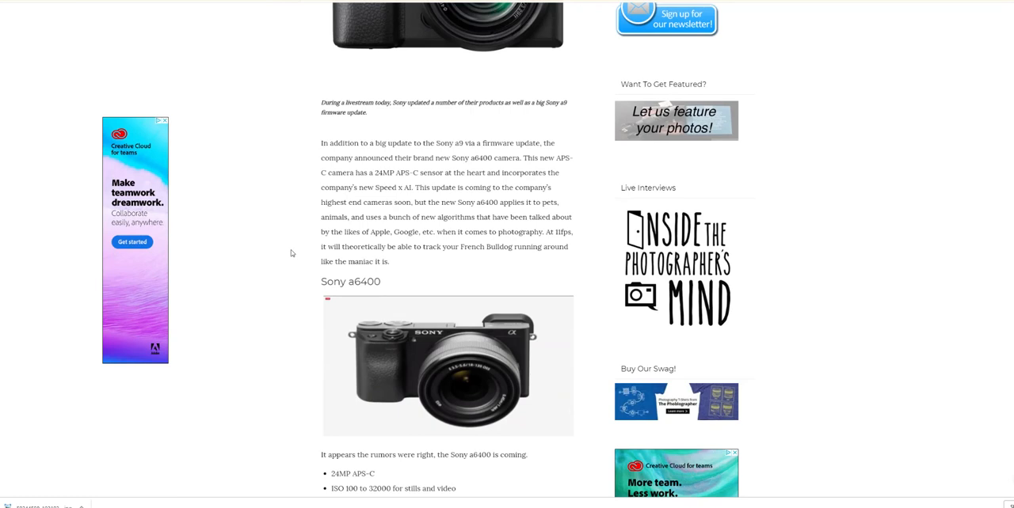
{"action": "mouse_move", "coordinate": [289, 253]}
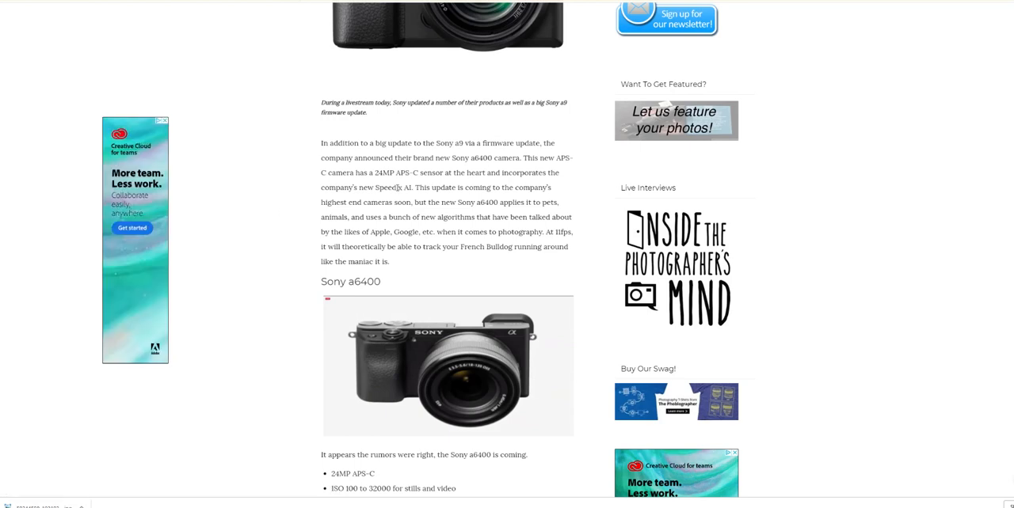
- Scroll through the rumoured a6400 spec bullets until the second camera photo appears
{"action": "scroll", "scroll_direction": "down", "scroll_amount": 3}
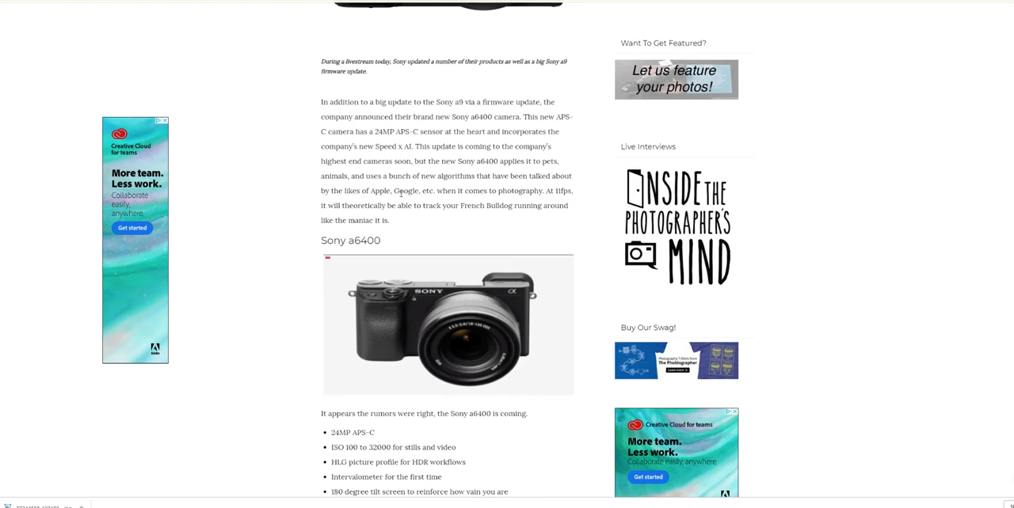
{"action": "scroll", "scroll_direction": "down", "scroll_amount": 3}
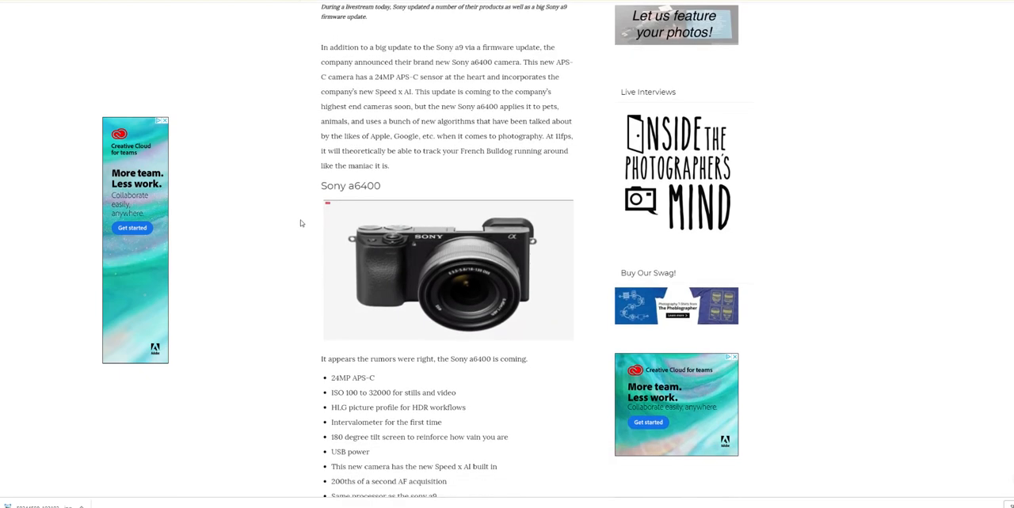
{"action": "scroll", "scroll_direction": "down", "scroll_amount": 3}
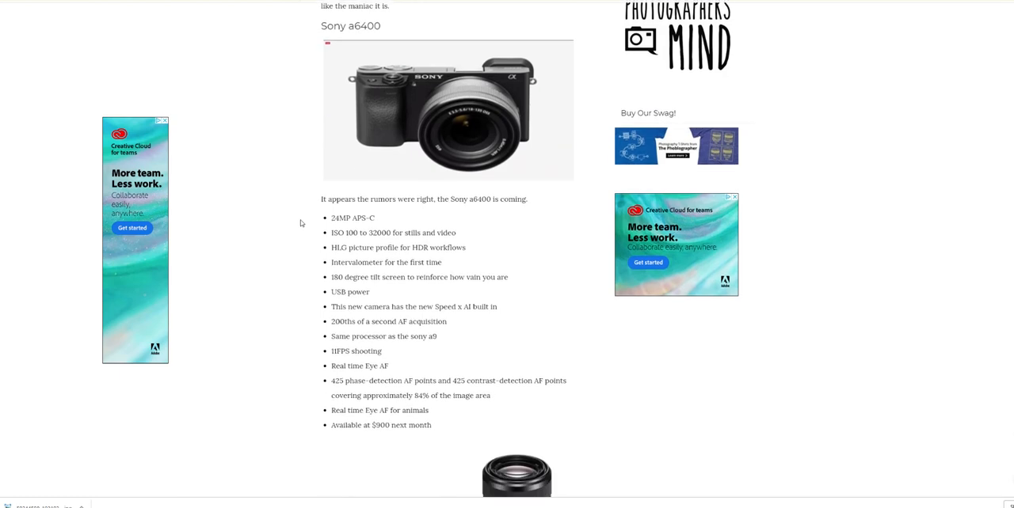
{"action": "scroll", "scroll_direction": "down", "scroll_amount": 3}
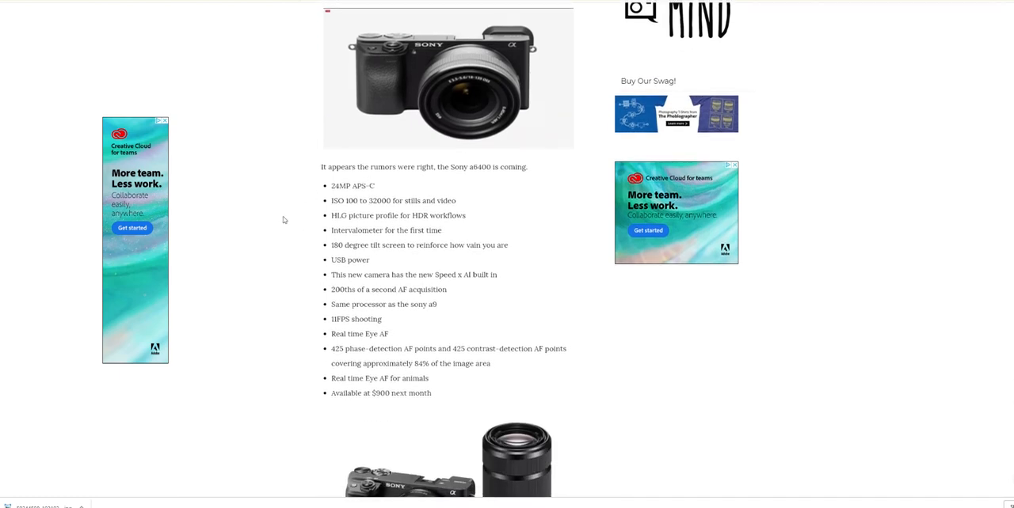
{"action": "mouse_move", "coordinate": [522, 246]}
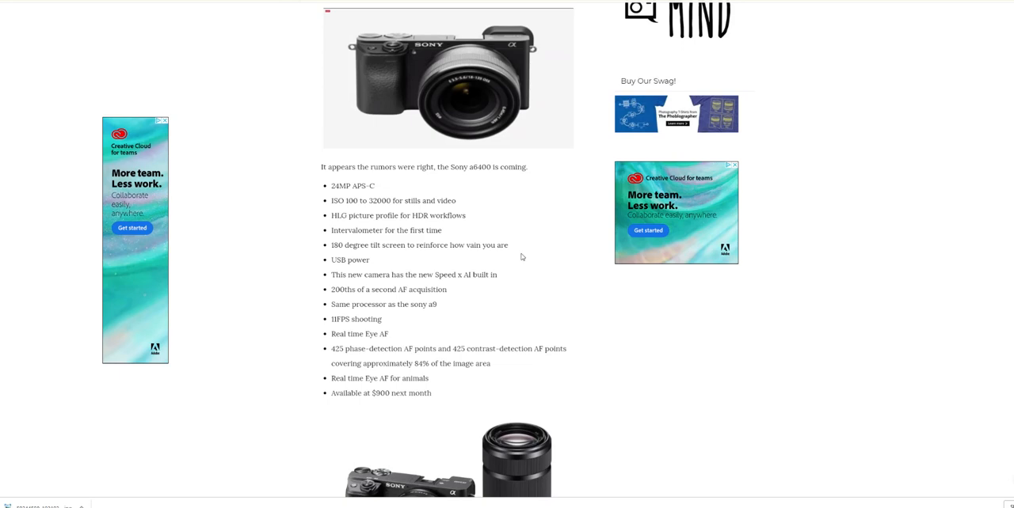
{"action": "mouse_move", "coordinate": [535, 297]}
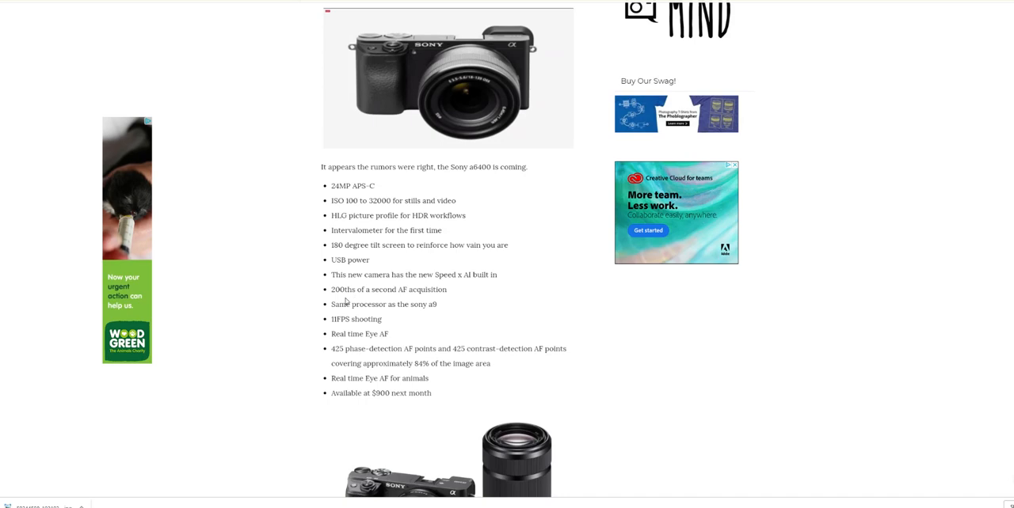
{"action": "mouse_move", "coordinate": [273, 327]}
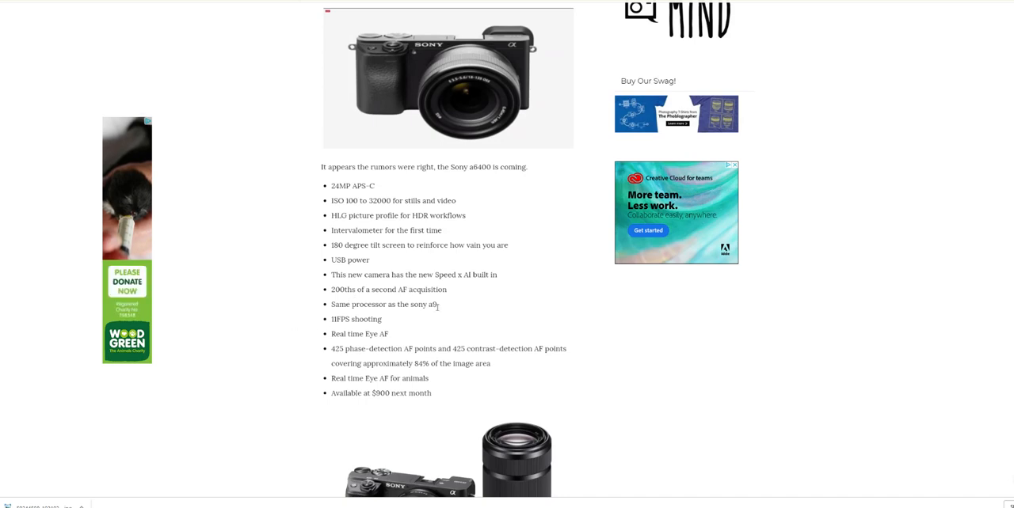
{"action": "mouse_move", "coordinate": [307, 342]}
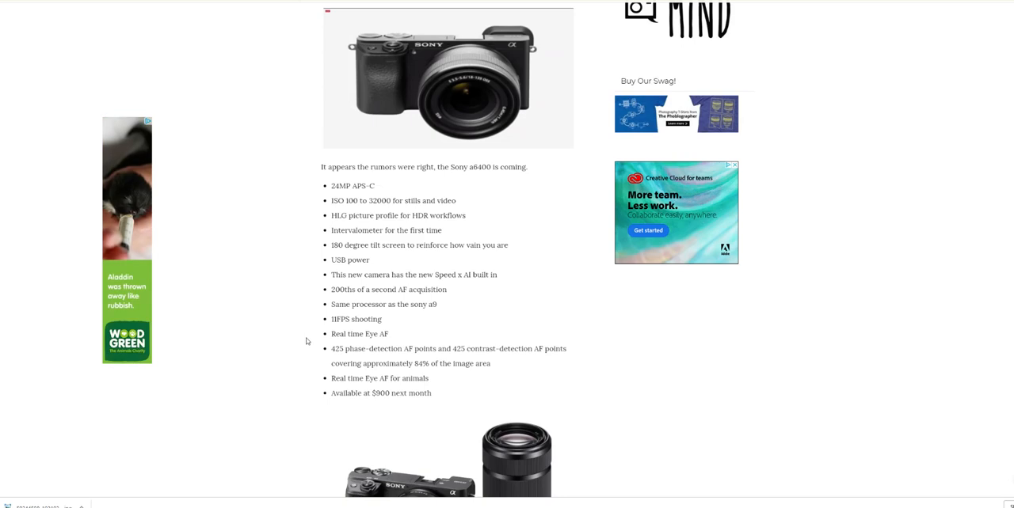
{"action": "scroll", "scroll_direction": "down", "scroll_amount": 3}
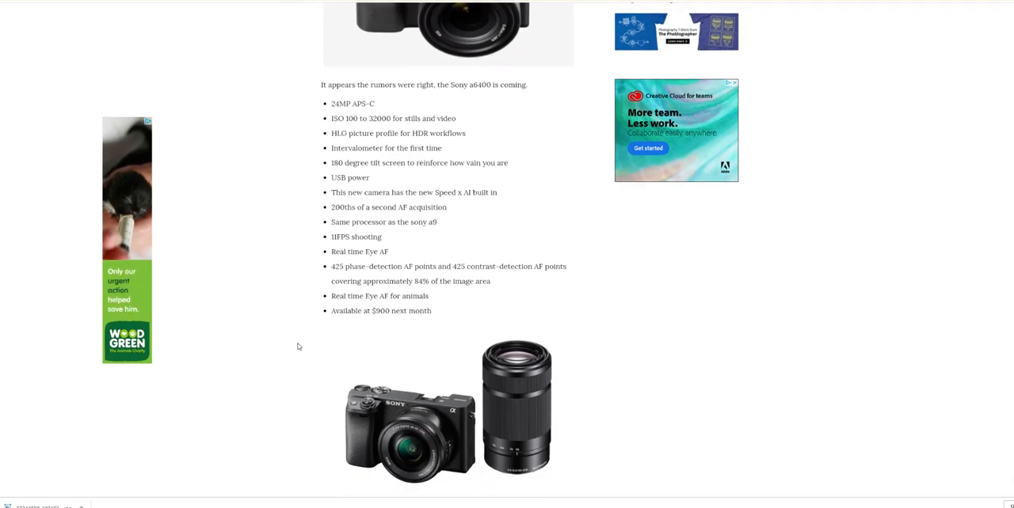
{"action": "mouse_move", "coordinate": [409, 322]}
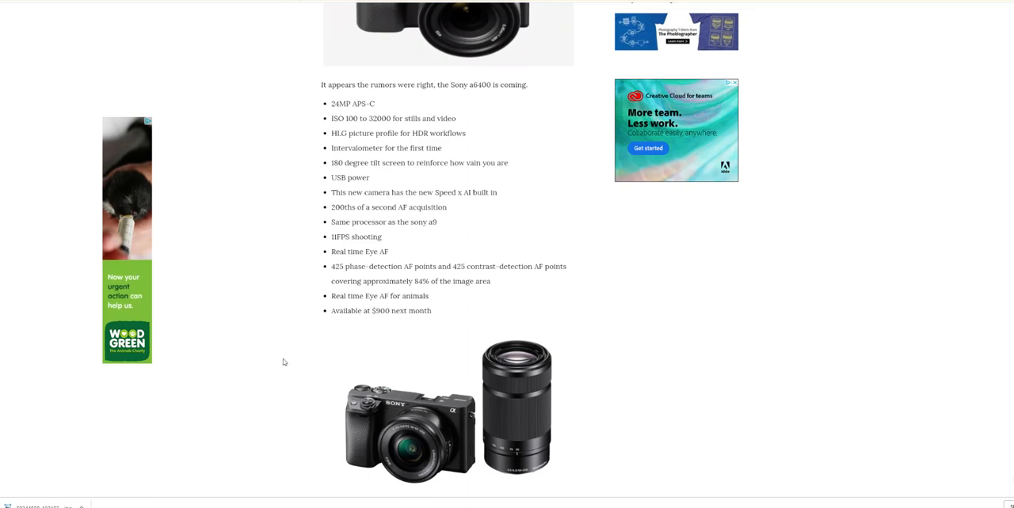
{"action": "scroll", "scroll_direction": "down", "scroll_amount": 3}
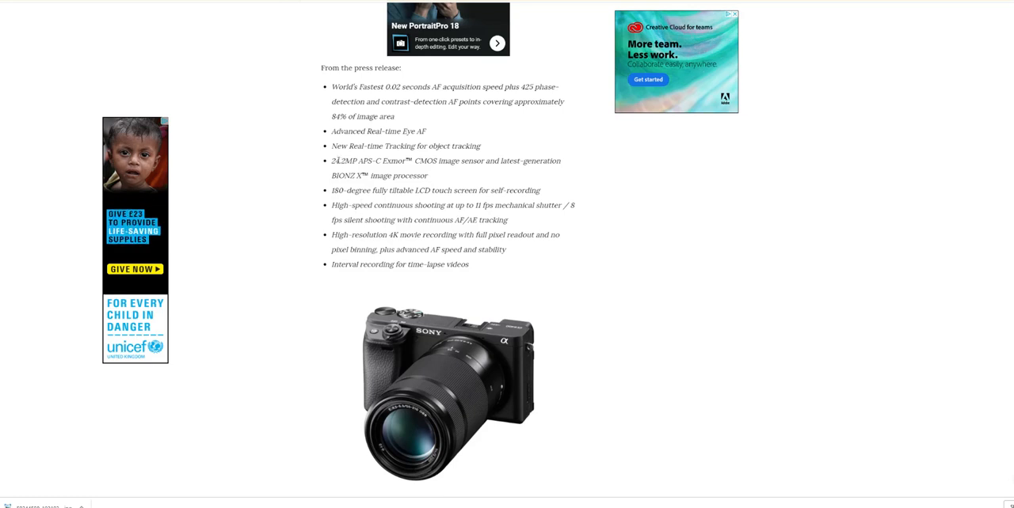
{"action": "mouse_move", "coordinate": [418, 144]}
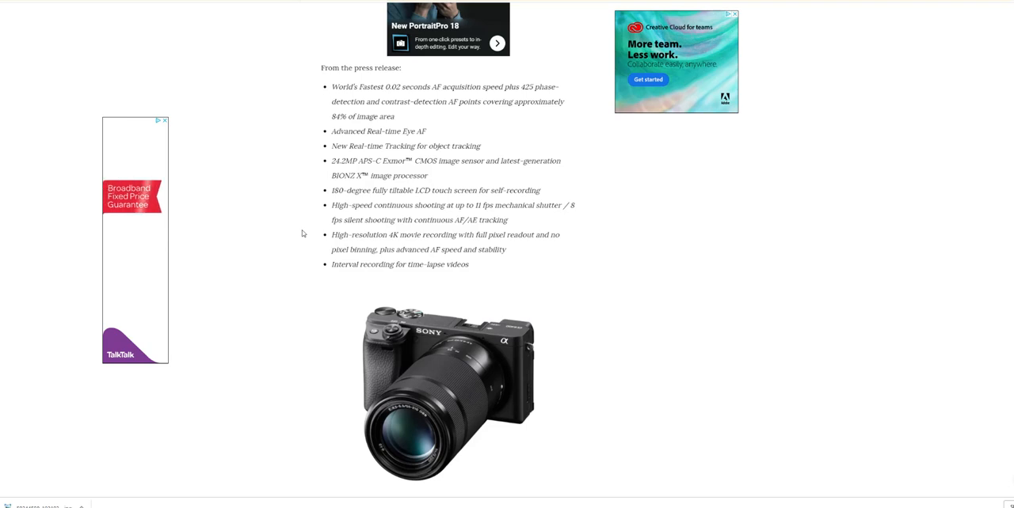
- Scroll to the end of the 'From the press release' list with the front-view camera photo below
{"action": "scroll", "scroll_direction": "down", "scroll_amount": 3}
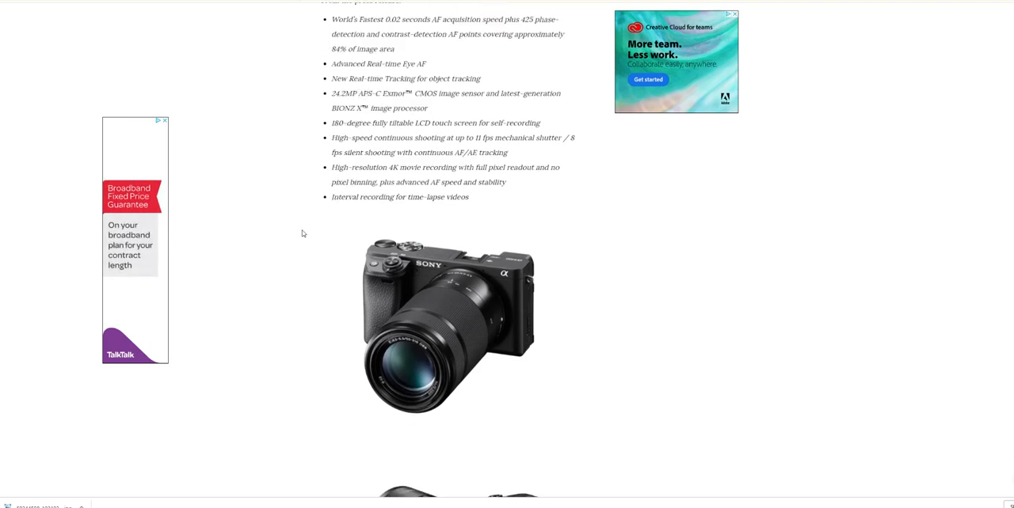
{"action": "scroll", "scroll_direction": "down", "scroll_amount": 3}
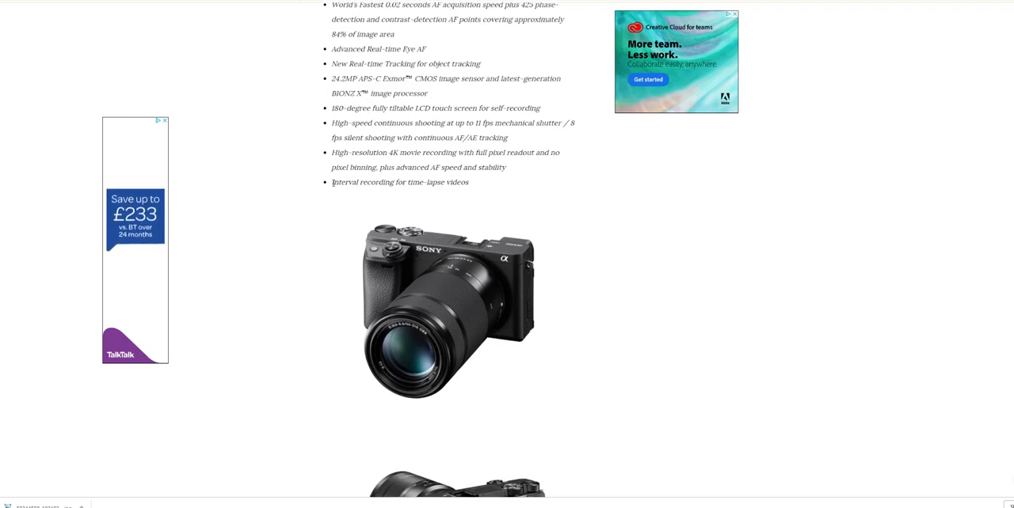
{"action": "double_click", "coordinate": [348, 182]}
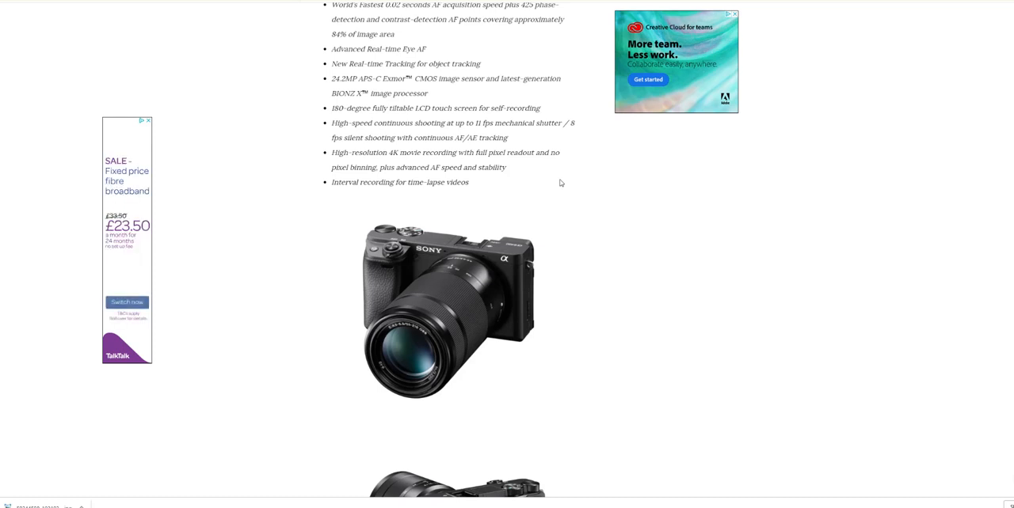
- Scroll past the a6400 photos to the 'Sony a9 5.0 Firmware Update' heading and chart
{"action": "scroll", "scroll_direction": "down", "scroll_amount": 3}
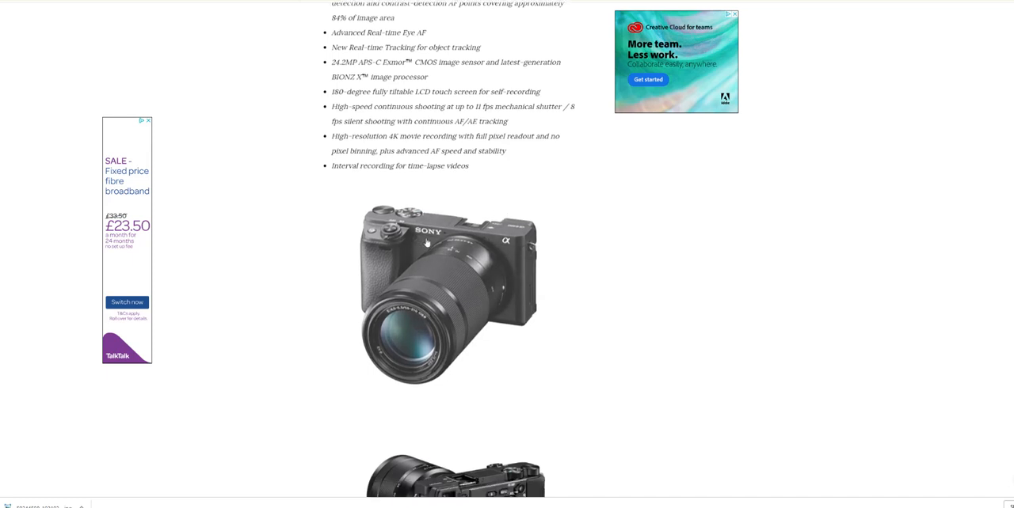
{"action": "scroll", "scroll_direction": "down", "scroll_amount": 3}
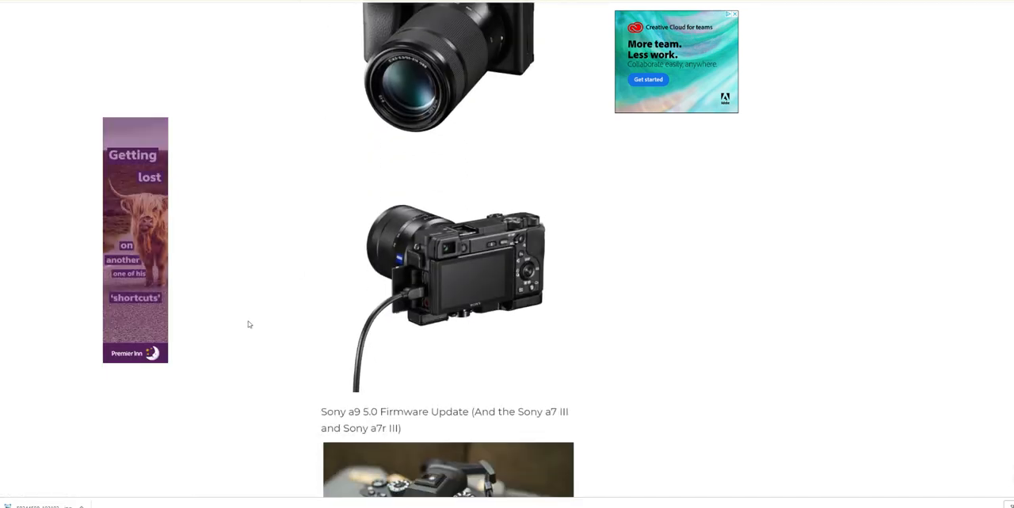
{"action": "scroll", "scroll_direction": "down", "scroll_amount": 3}
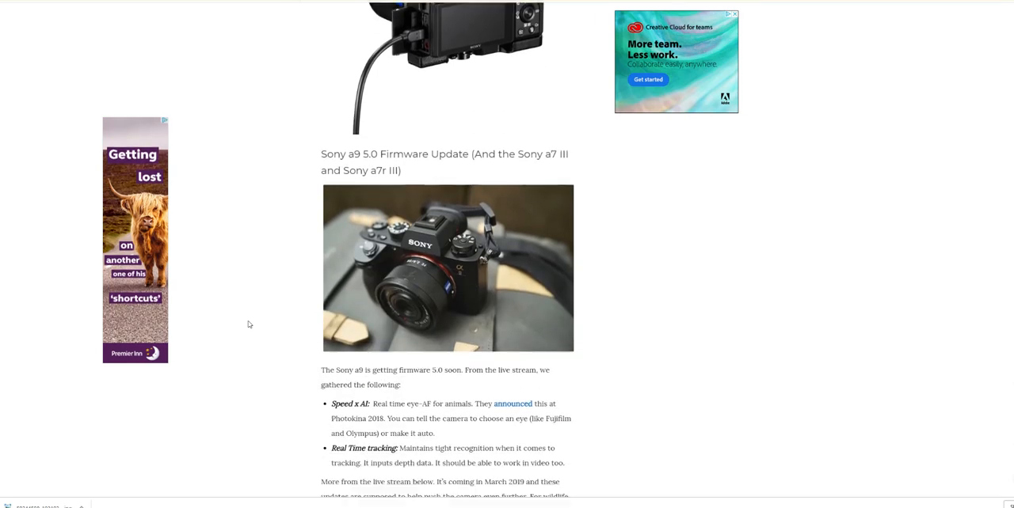
{"action": "scroll", "scroll_direction": "down", "scroll_amount": 3}
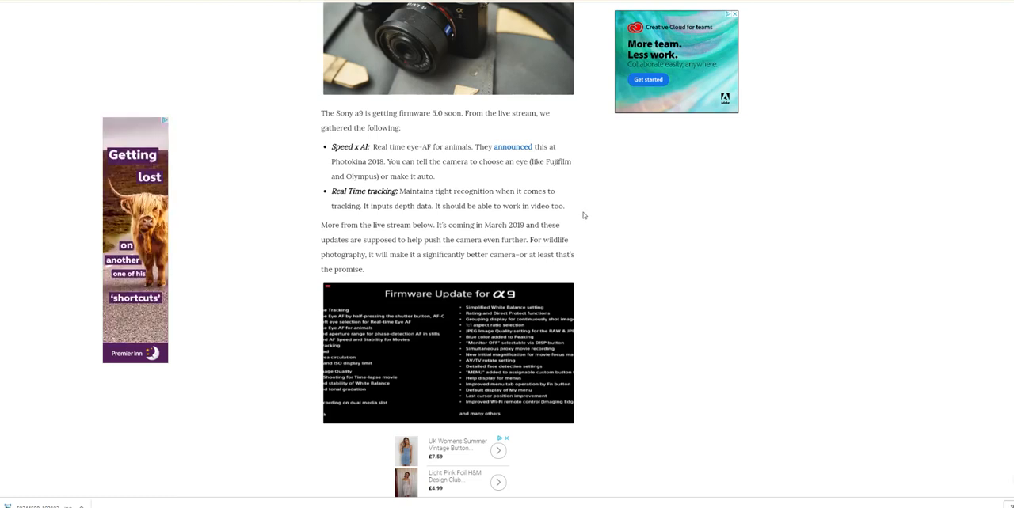
{"action": "mouse_move", "coordinate": [589, 219]}
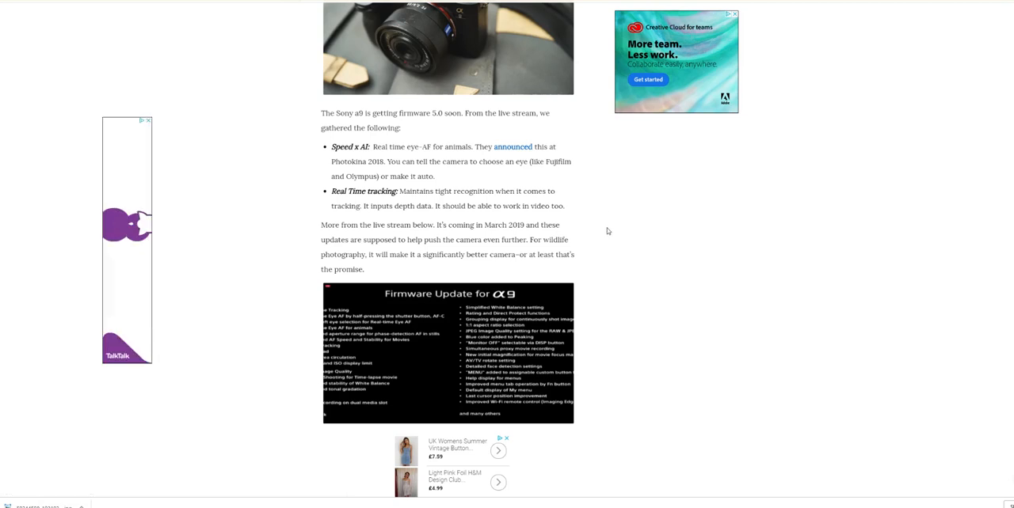
- Read down to the article's closing note, then scroll back to the headline and opening paragraph
{"action": "scroll", "scroll_direction": "down", "scroll_amount": 3}
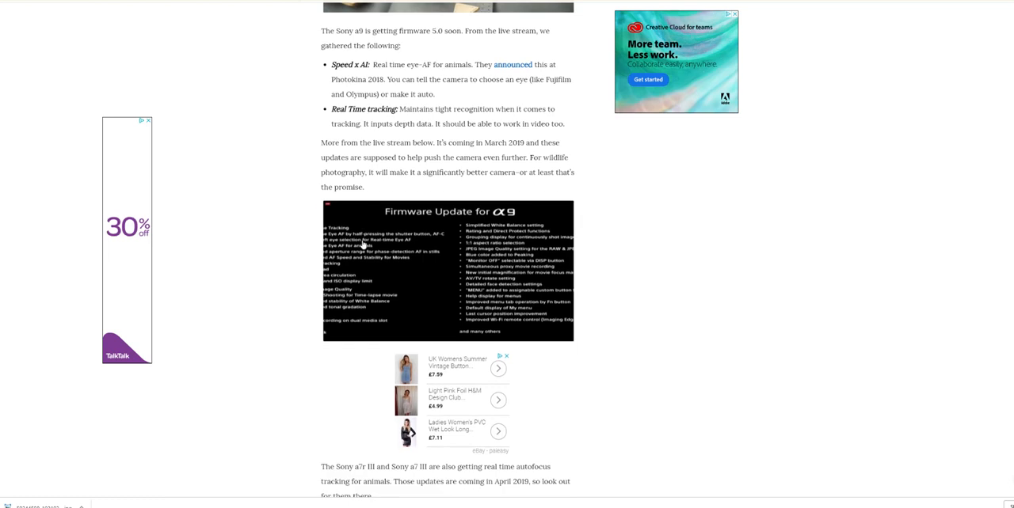
{"action": "scroll", "scroll_direction": "down", "scroll_amount": 3}
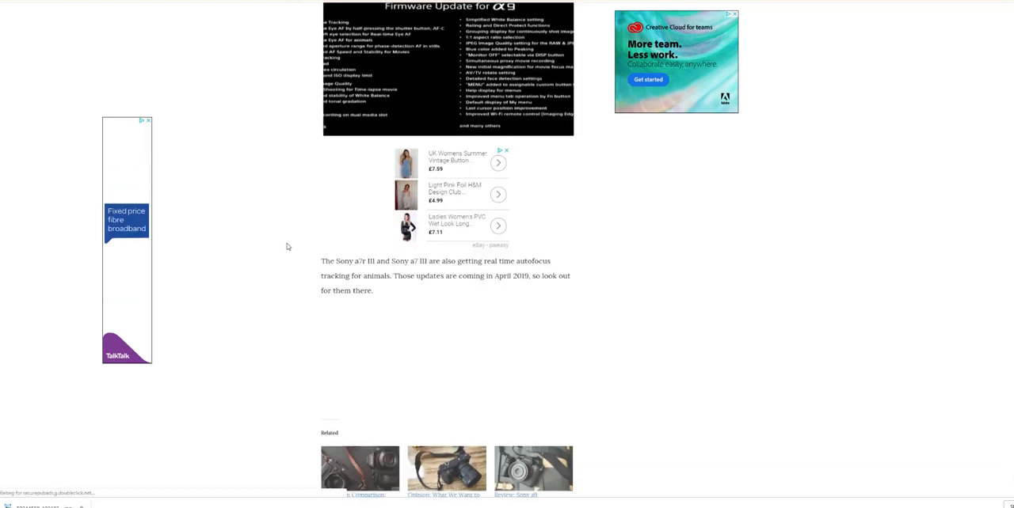
{"action": "scroll", "scroll_direction": "down", "scroll_amount": 3}
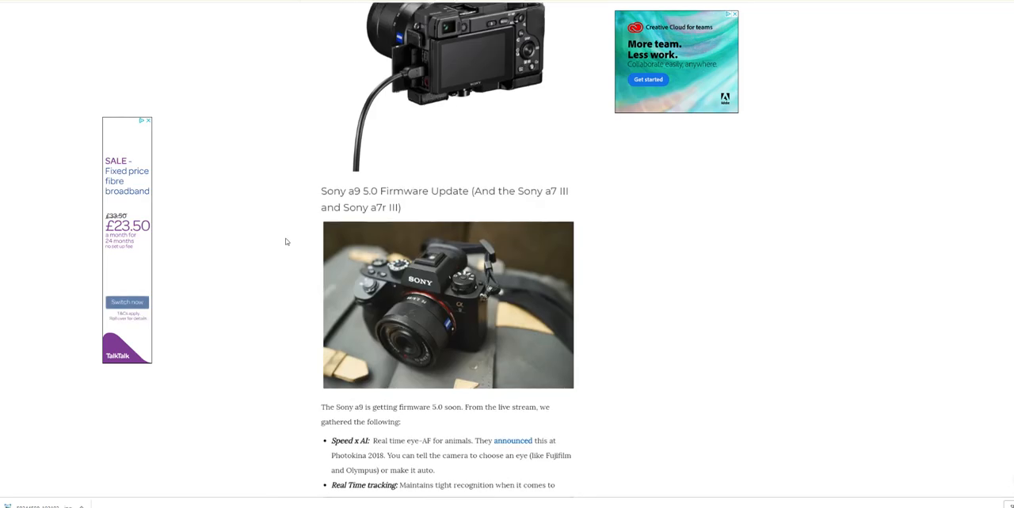
{"action": "scroll", "scroll_direction": "down", "scroll_amount": 3}
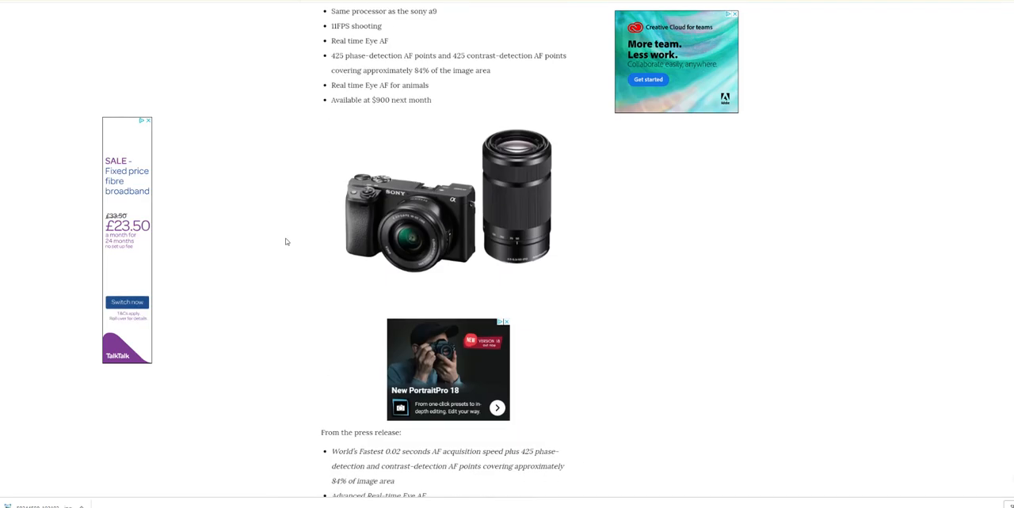
{"action": "scroll", "scroll_direction": "up", "scroll_amount": 3}
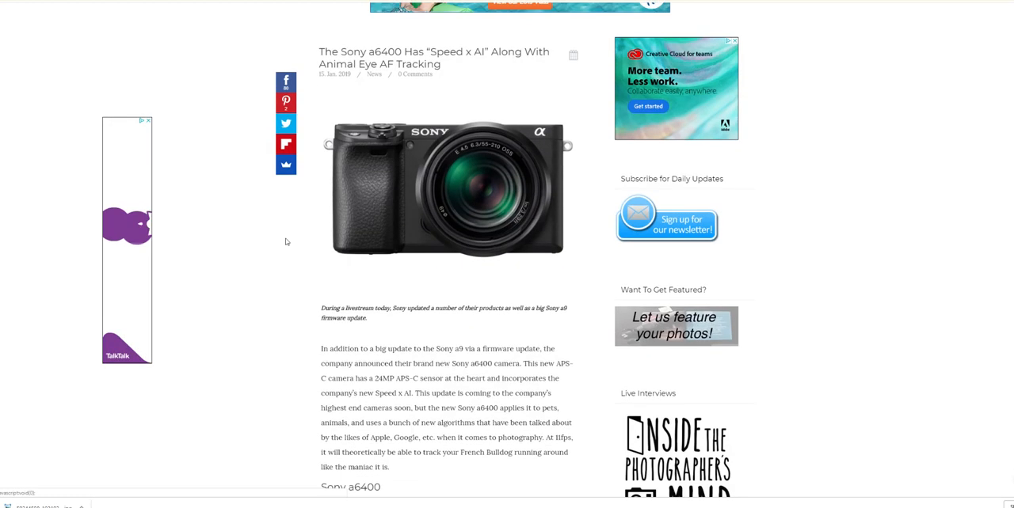
- Nudge the page so the headline, lead photo and Sony a6400 section heading all show
{"action": "scroll", "scroll_direction": "down", "scroll_amount": 3}
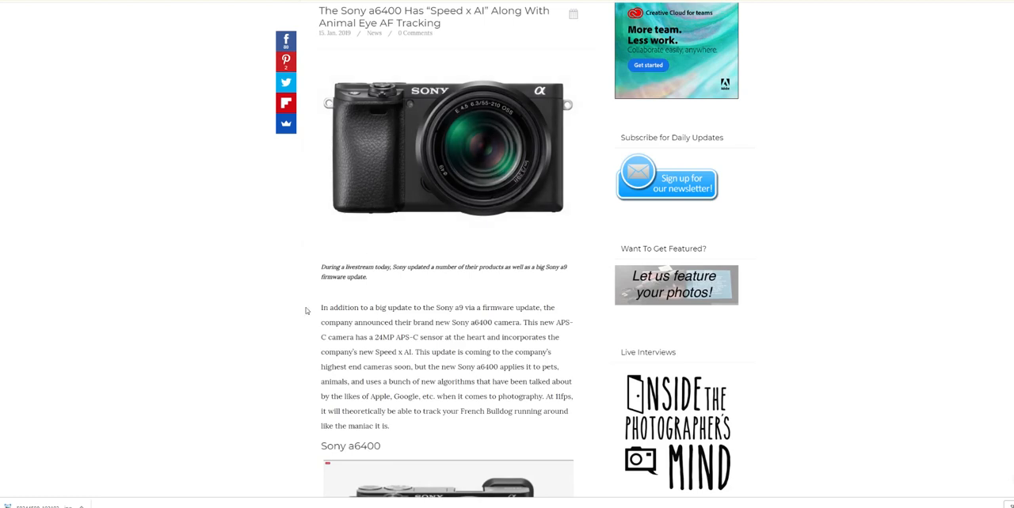
{"action": "mouse_move", "coordinate": [468, 339]}
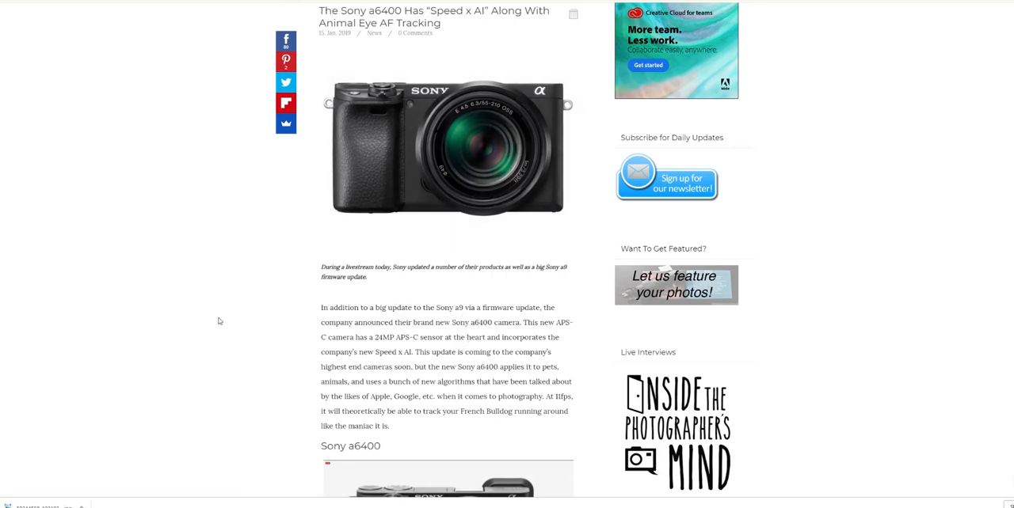
{"action": "mouse_move", "coordinate": [288, 357]}
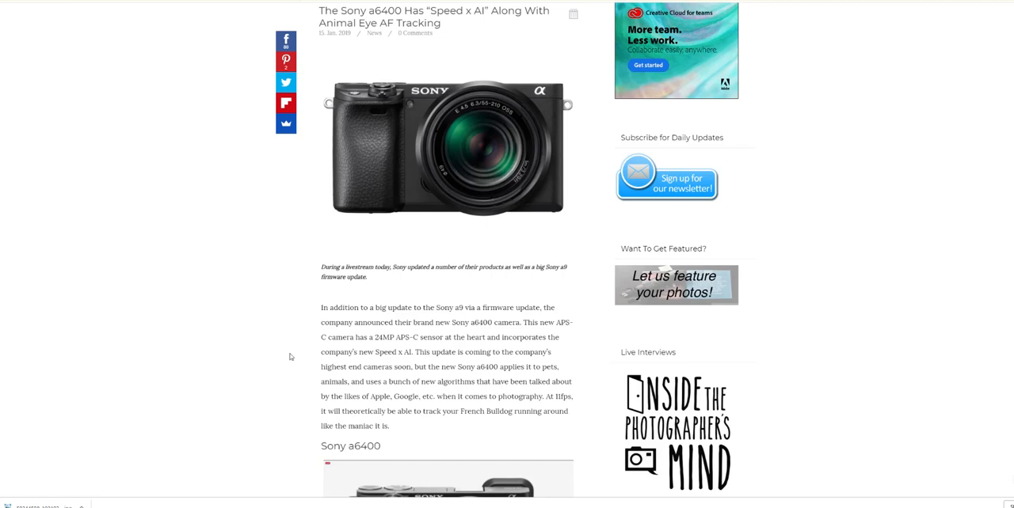
{"action": "mouse_move", "coordinate": [155, 332]}
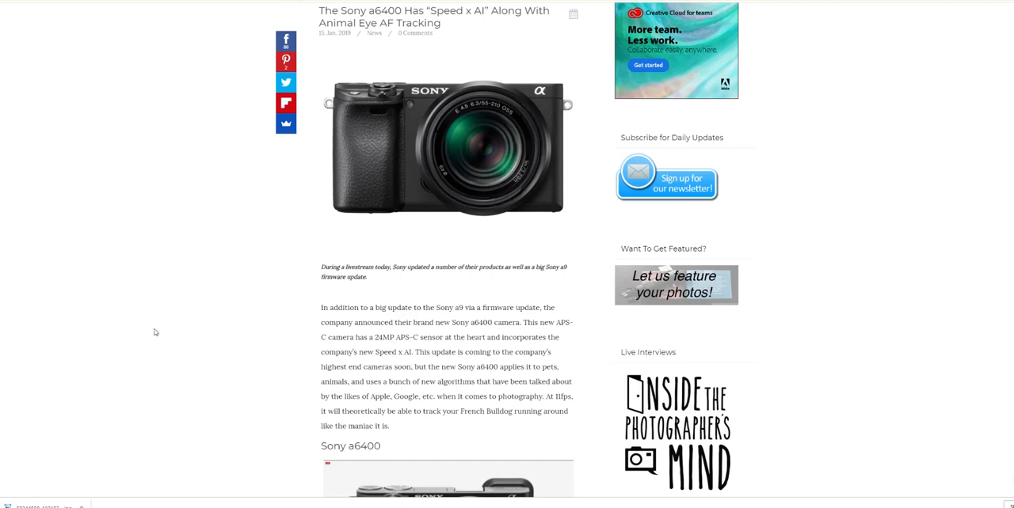
{"action": "mouse_move", "coordinate": [201, 263]}
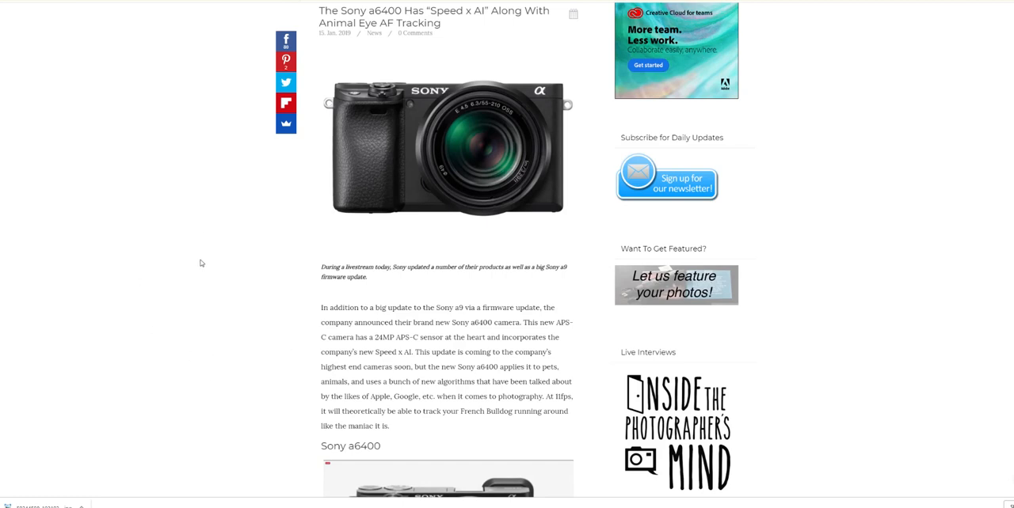
{"action": "mouse_move", "coordinate": [215, 252]}
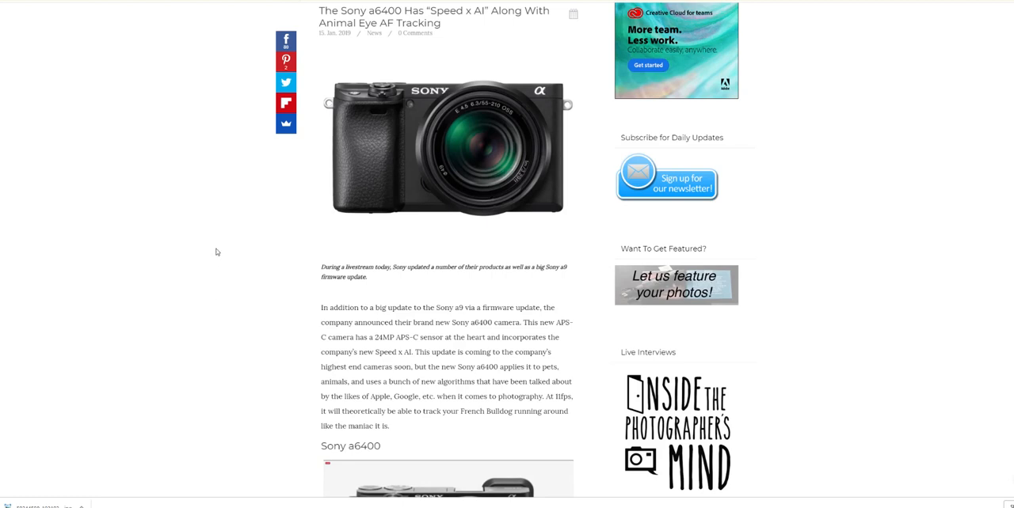
{"action": "mouse_move", "coordinate": [238, 219]}
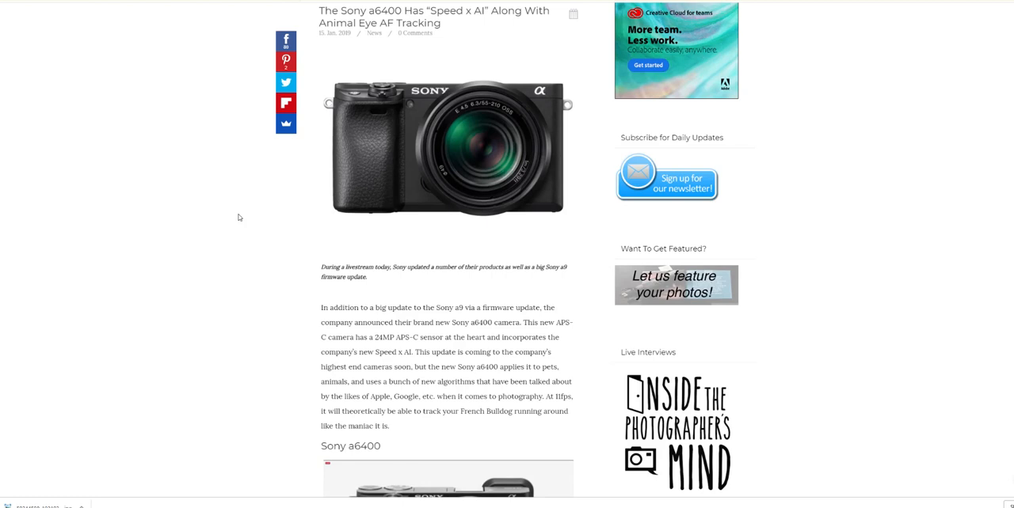
{"action": "mouse_move", "coordinate": [217, 142]}
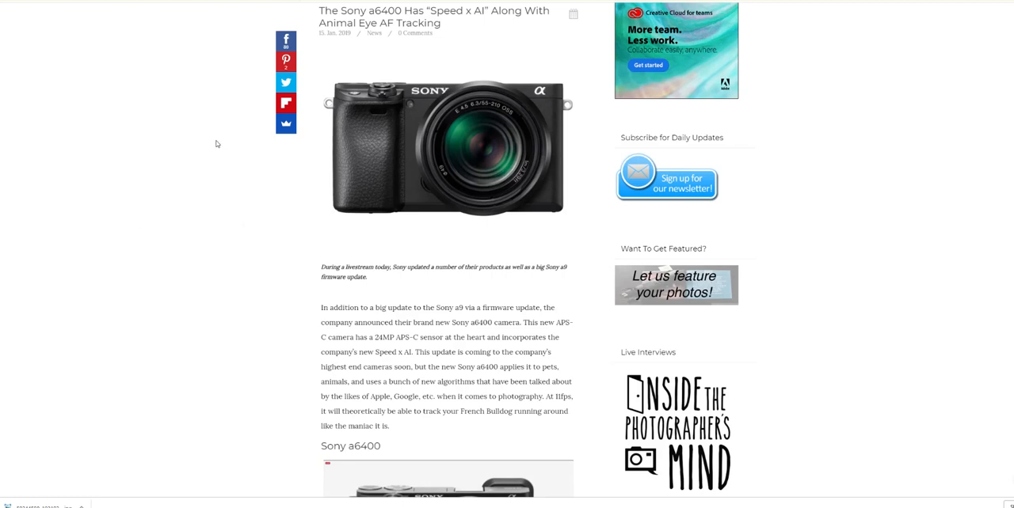
{"action": "mouse_move", "coordinate": [174, 192]}
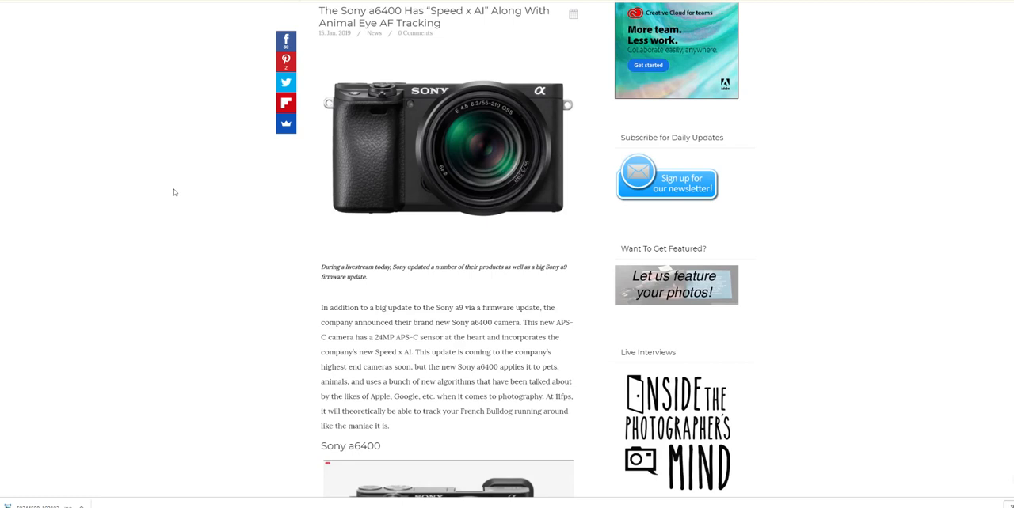
{"action": "mouse_move", "coordinate": [202, 218]}
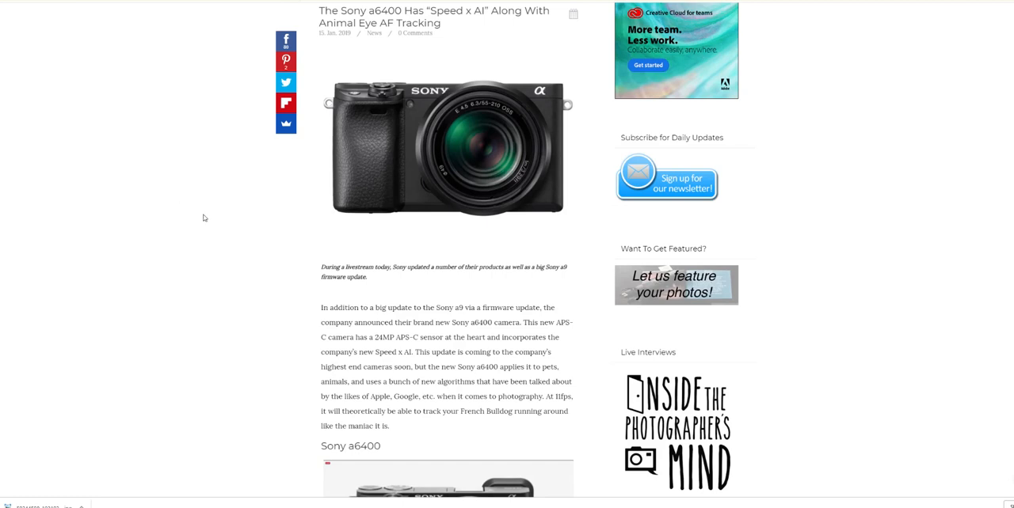
{"action": "mouse_move", "coordinate": [187, 132]}
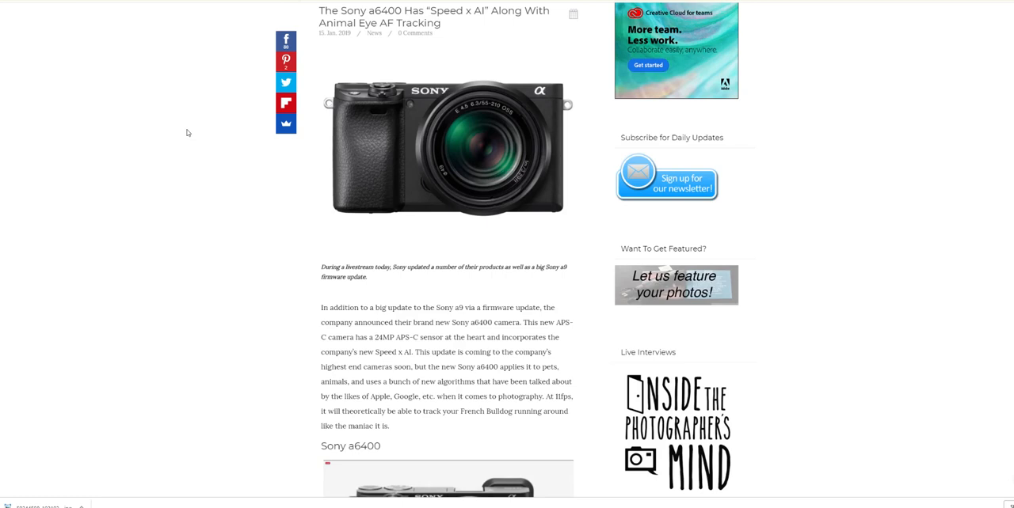
{"action": "mouse_move", "coordinate": [187, 138]}
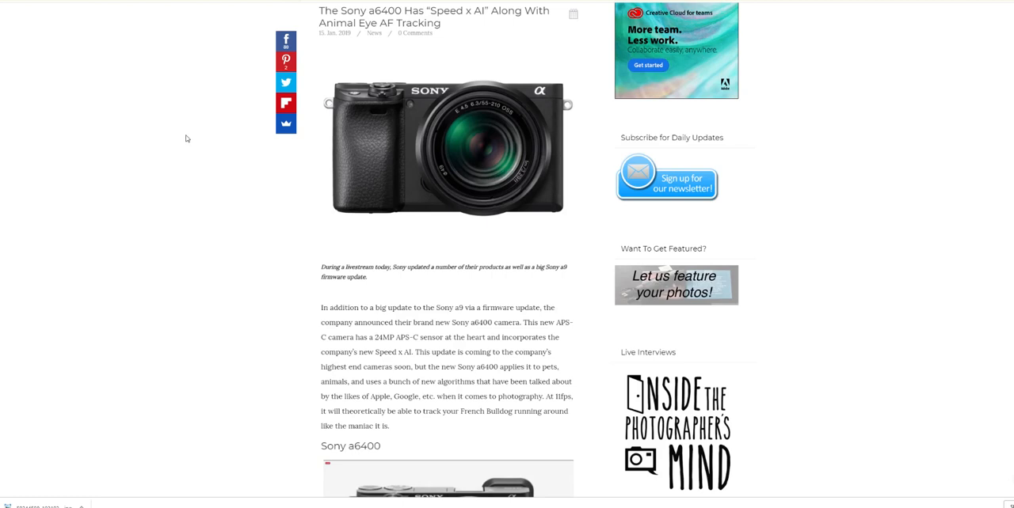